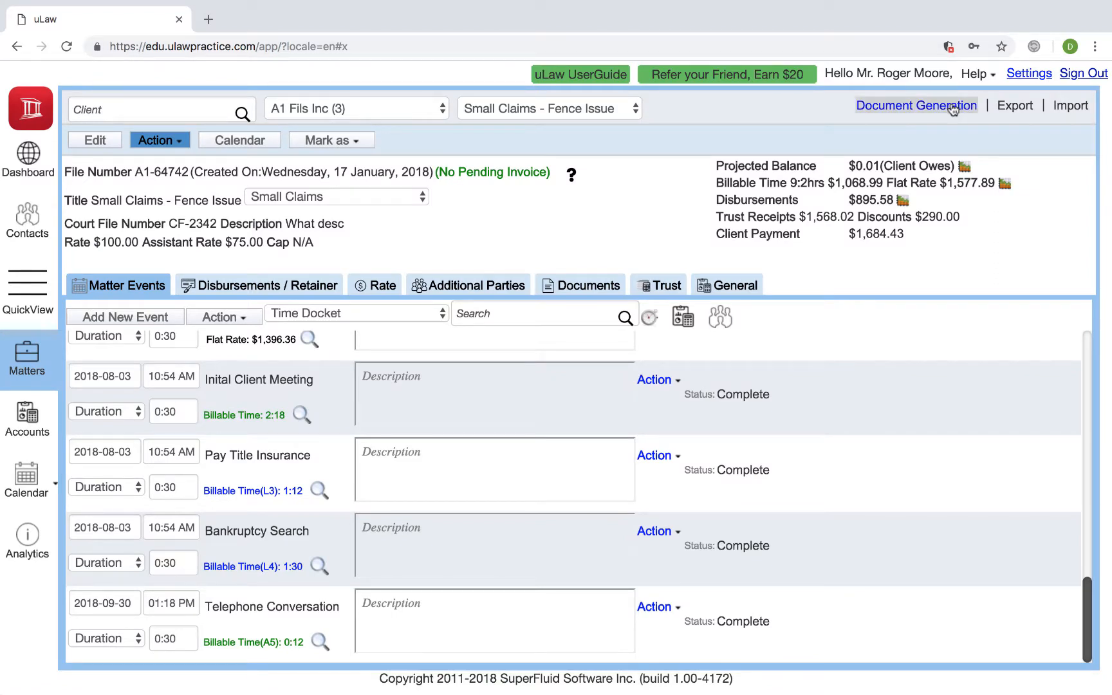
# Reprint invoice 0002803 from Document Generation > Invoice with the uLaw Theme, downloading a PDF
pyautogui.click(916, 105)
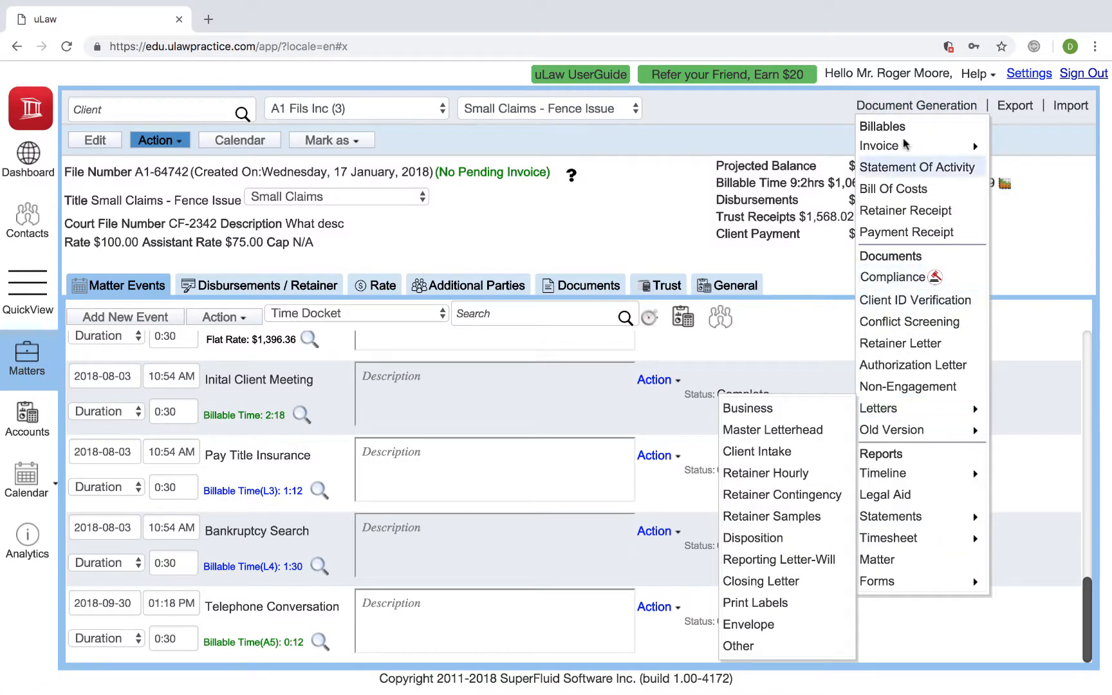
pyautogui.click(879, 146)
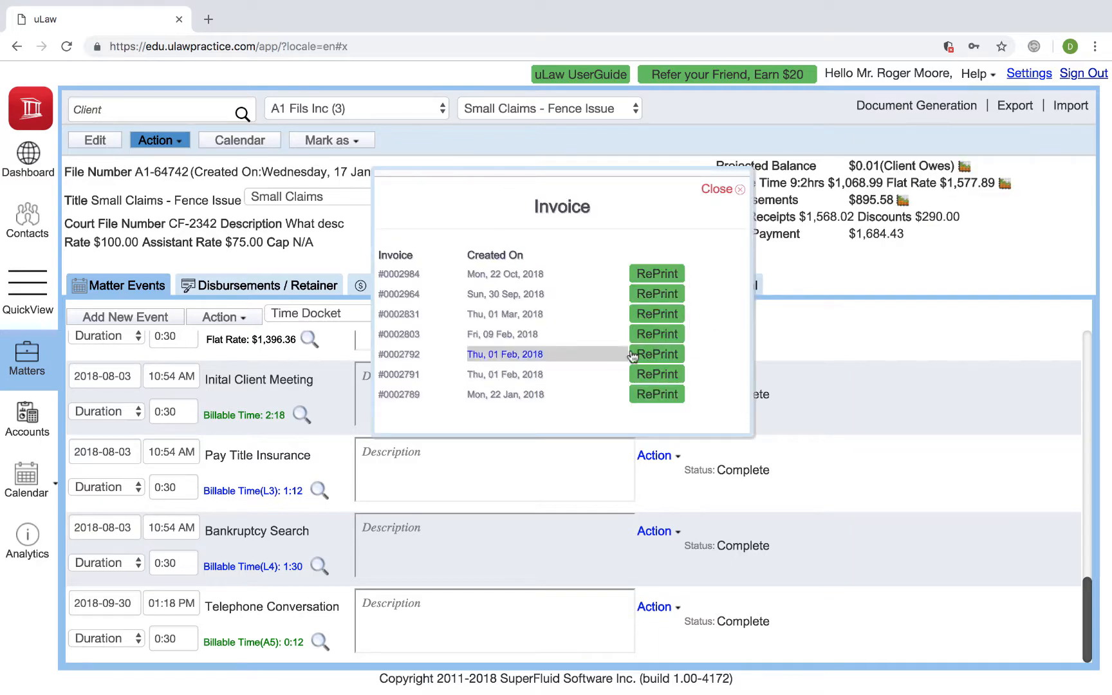
pyautogui.click(656, 334)
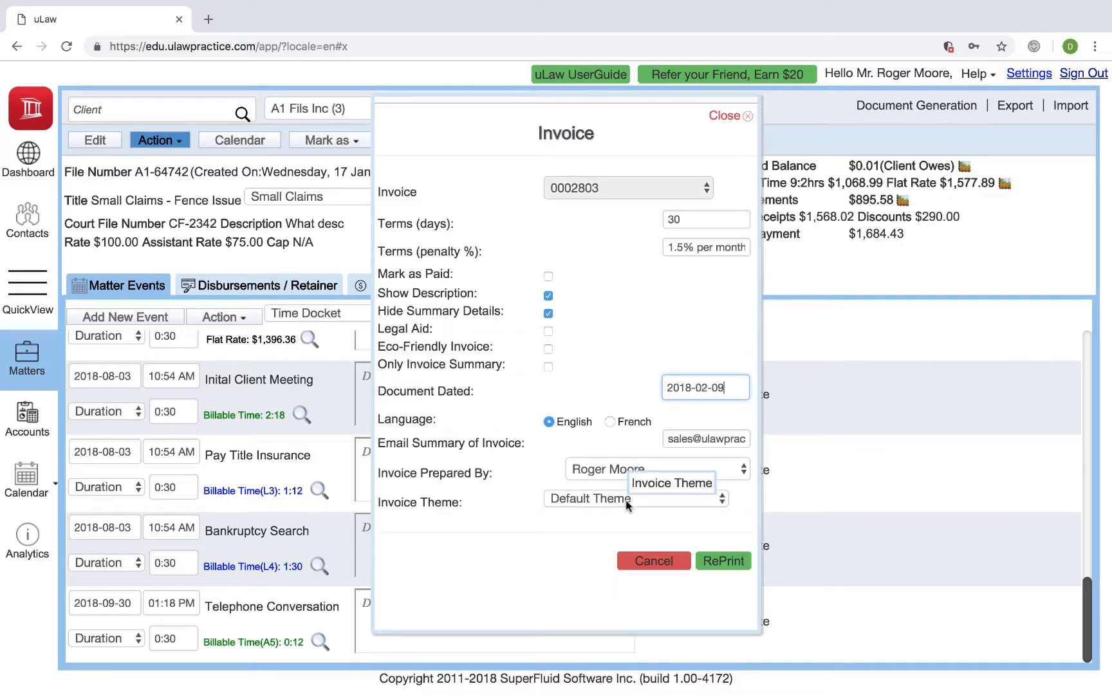
pyautogui.click(635, 499)
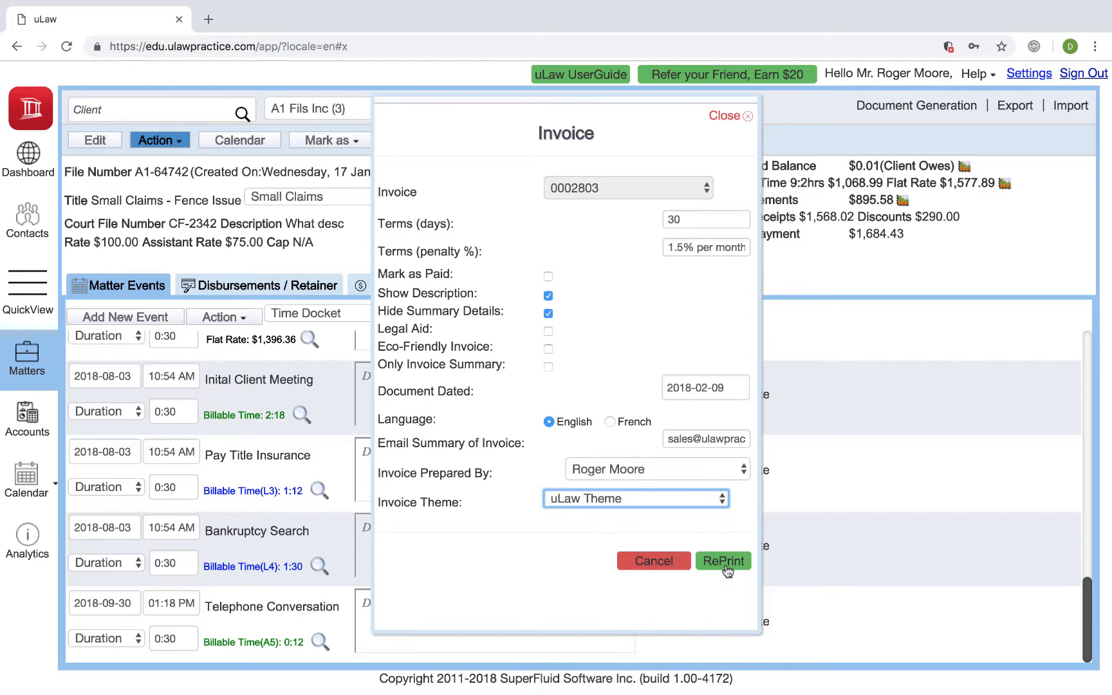
pyautogui.click(723, 561)
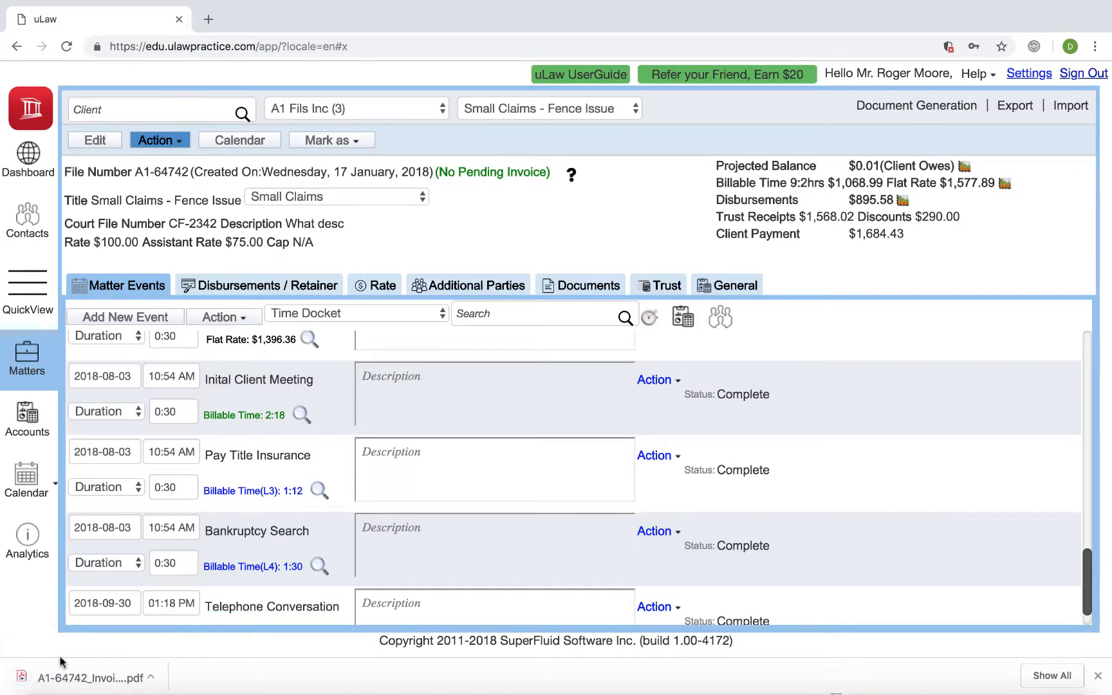
# View the downloaded invoice 0002803 PDF, whose header lists the lawyer above the firm name
pyautogui.click(86, 674)
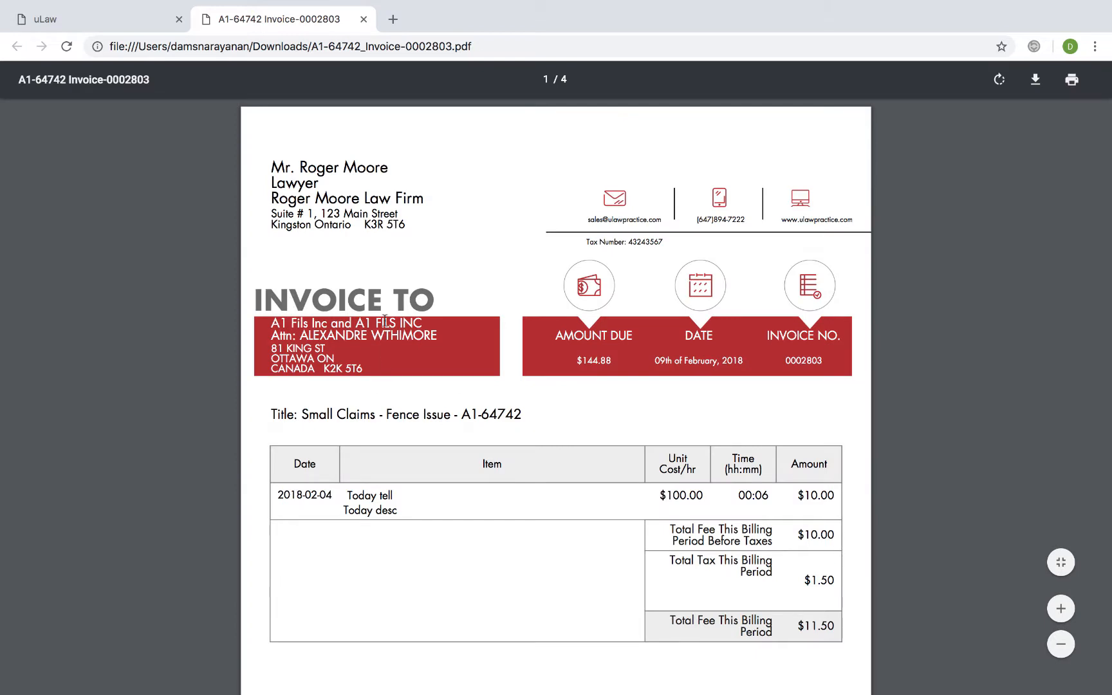
pyautogui.moveTo(347, 175)
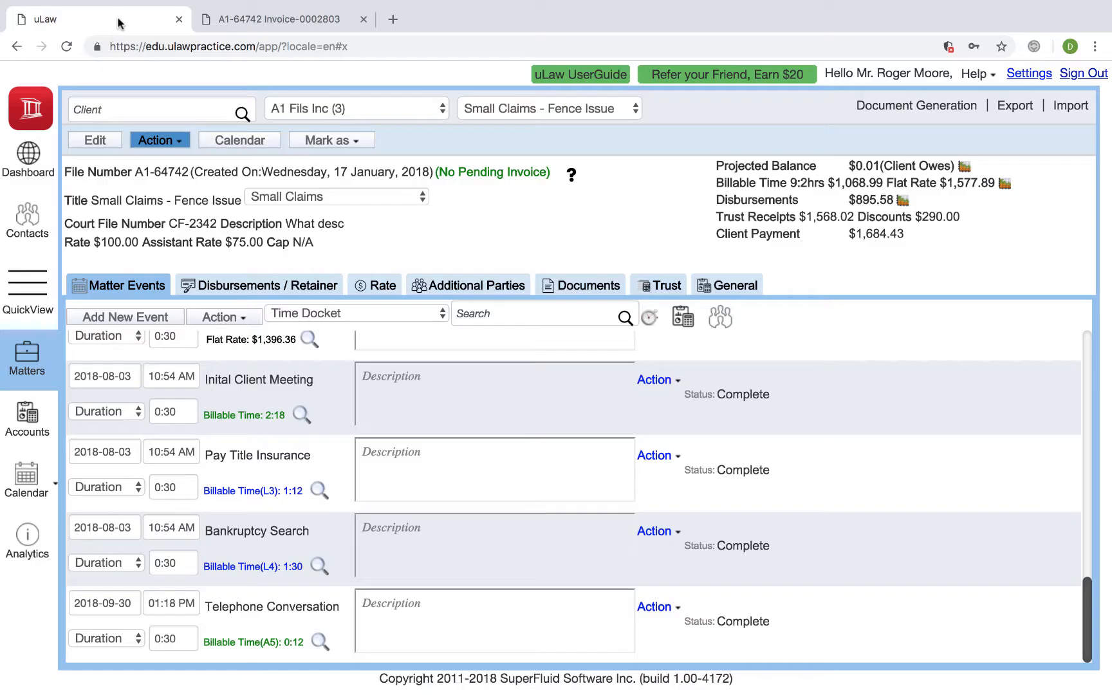
# In Settings > Matter, set Show Only Corporation Name In Invoice to Yes and save
pyautogui.click(1029, 74)
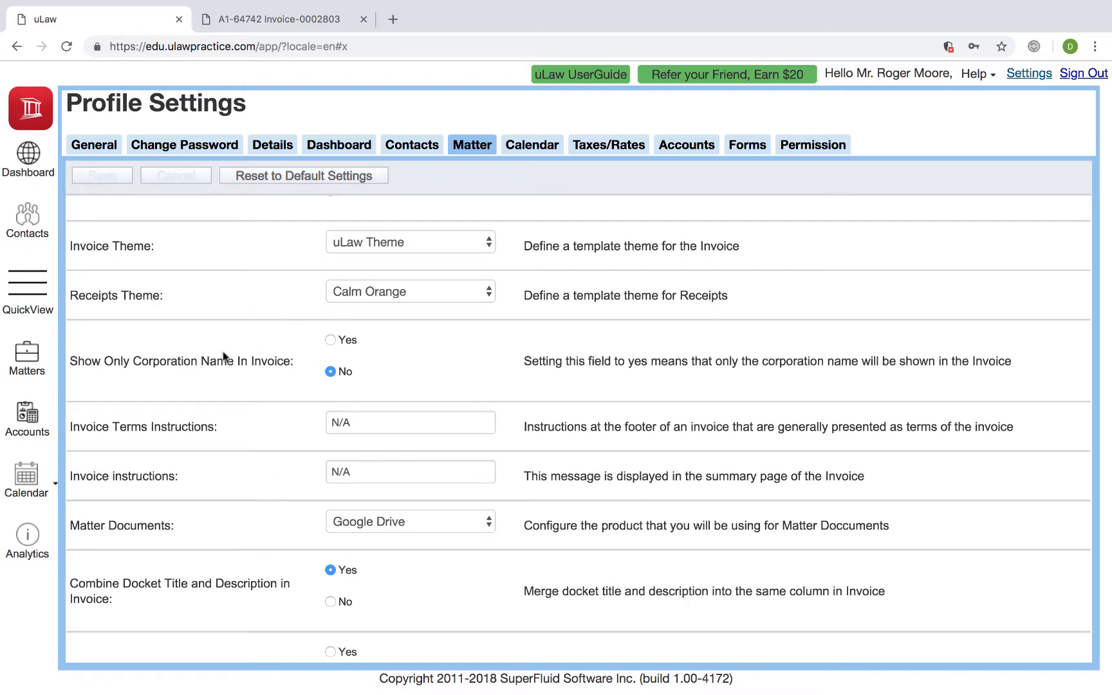
pyautogui.click(329, 340)
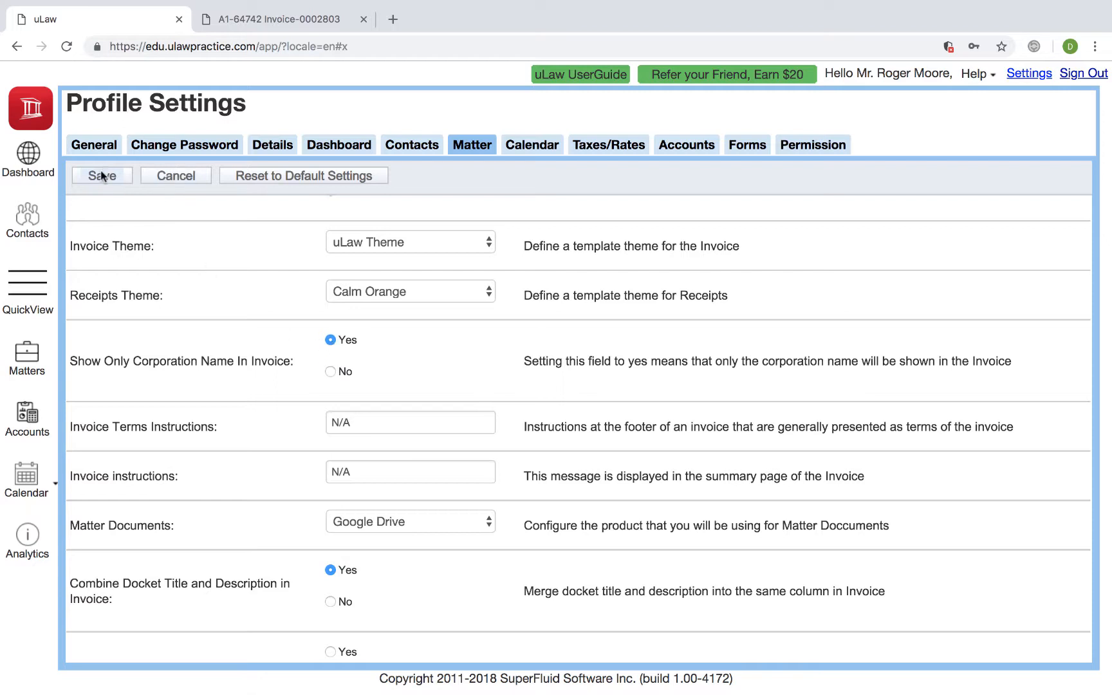
pyautogui.click(101, 175)
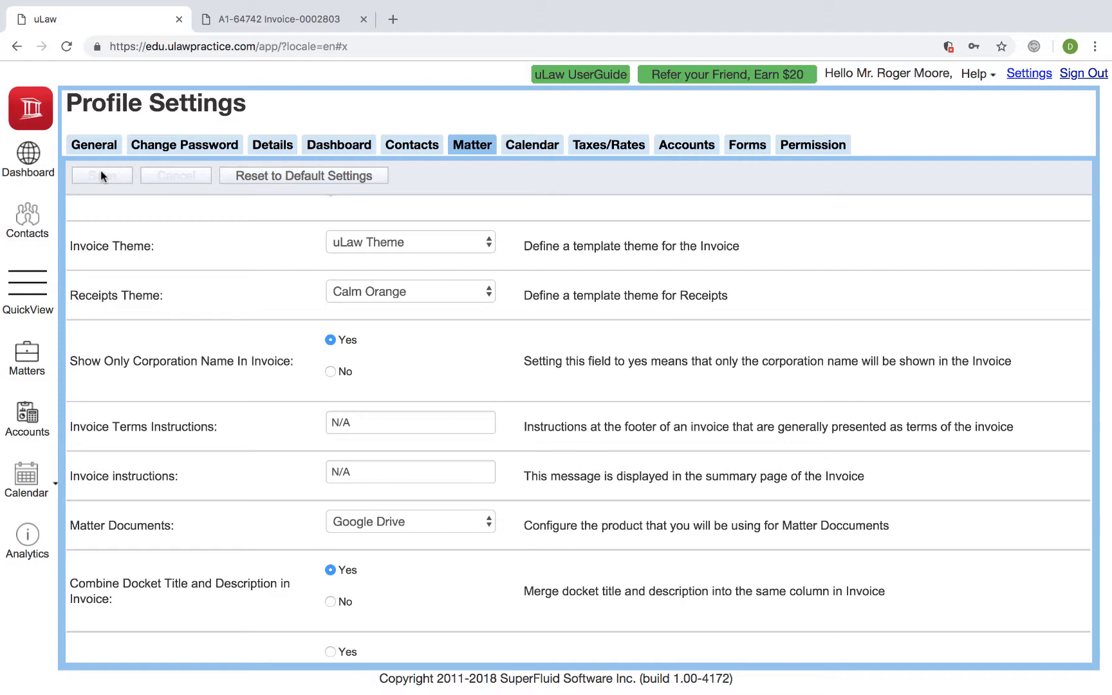
pyautogui.moveTo(27, 323)
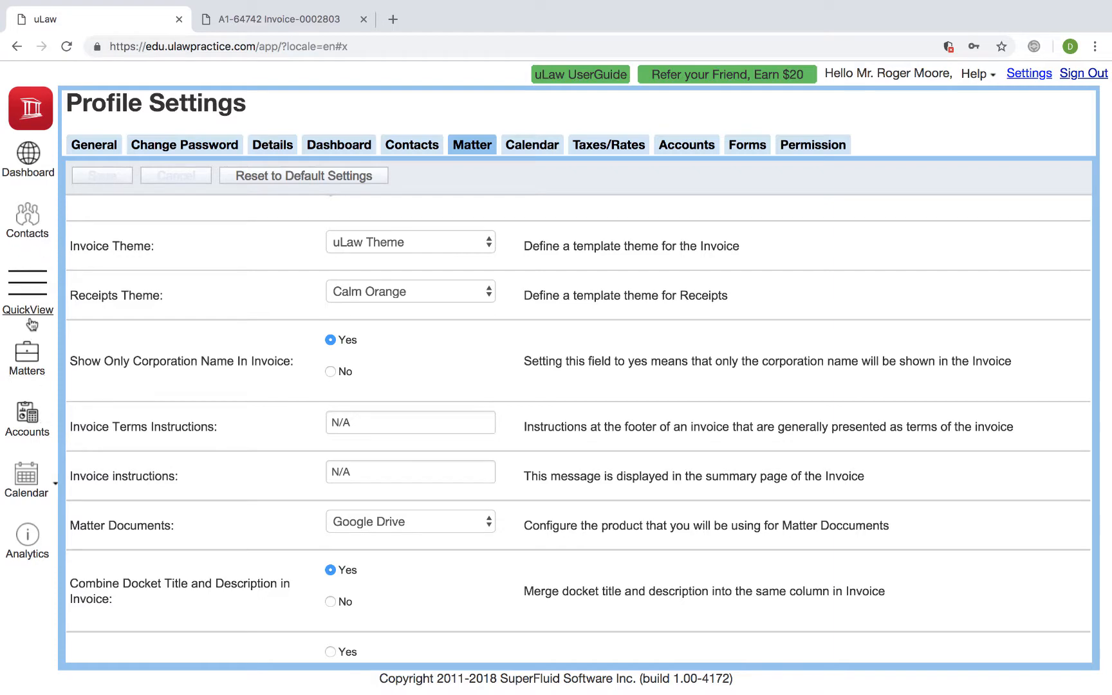
# Back on the matter, reprint an invoice from the list, downloading a new PDF
pyautogui.click(27, 356)
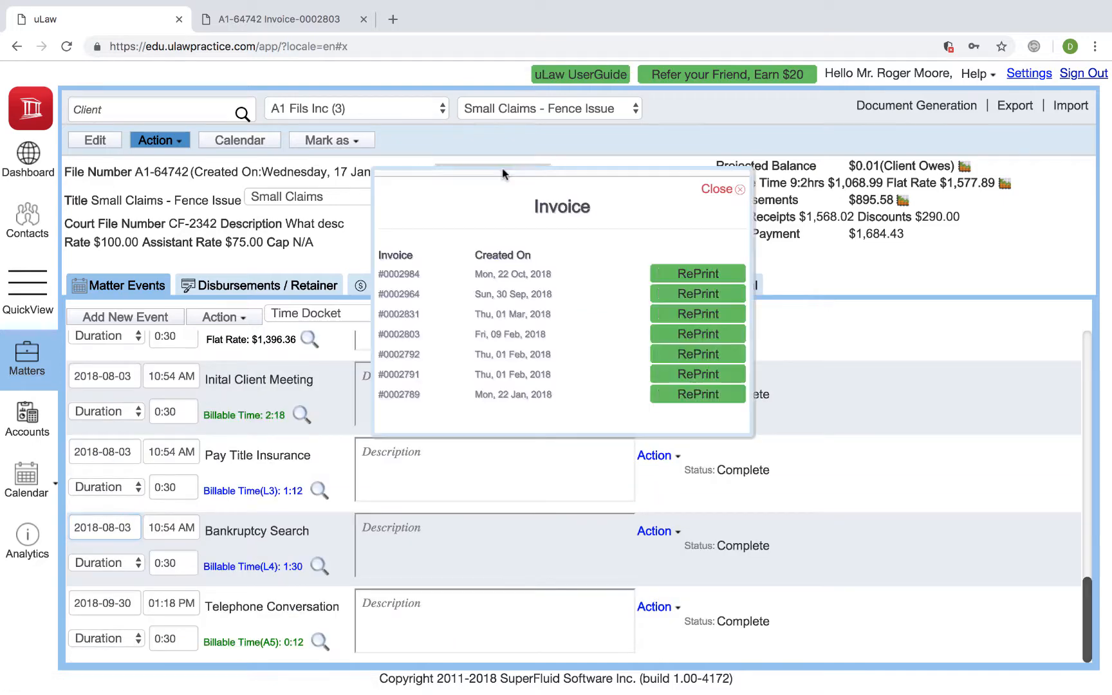
pyautogui.click(698, 274)
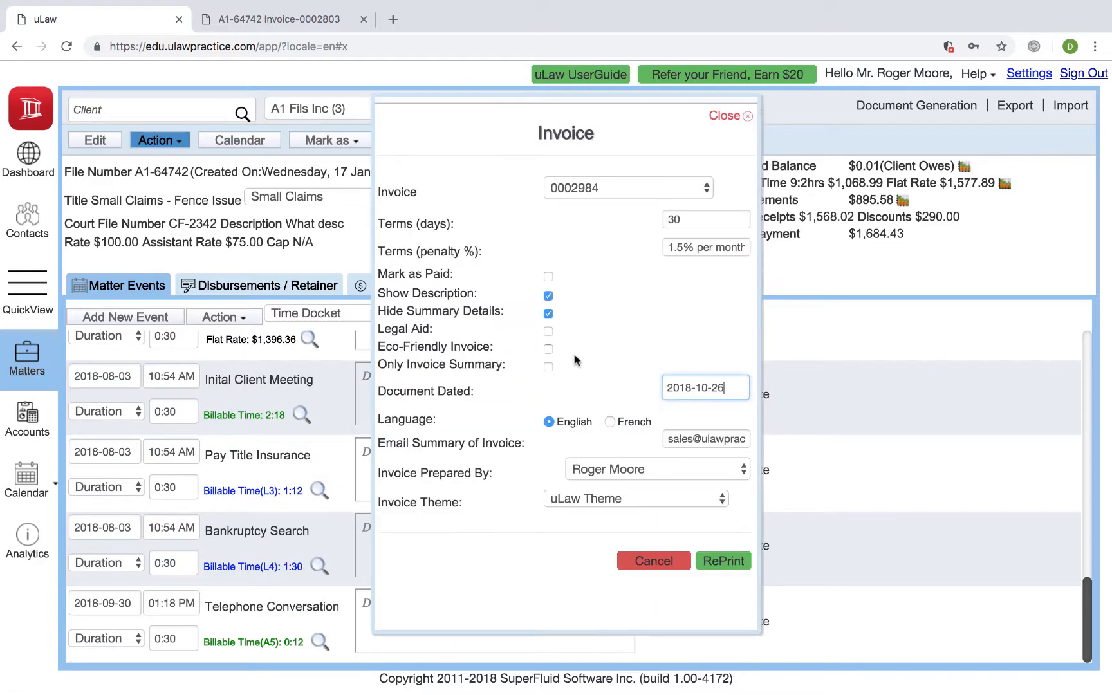
pyautogui.click(723, 561)
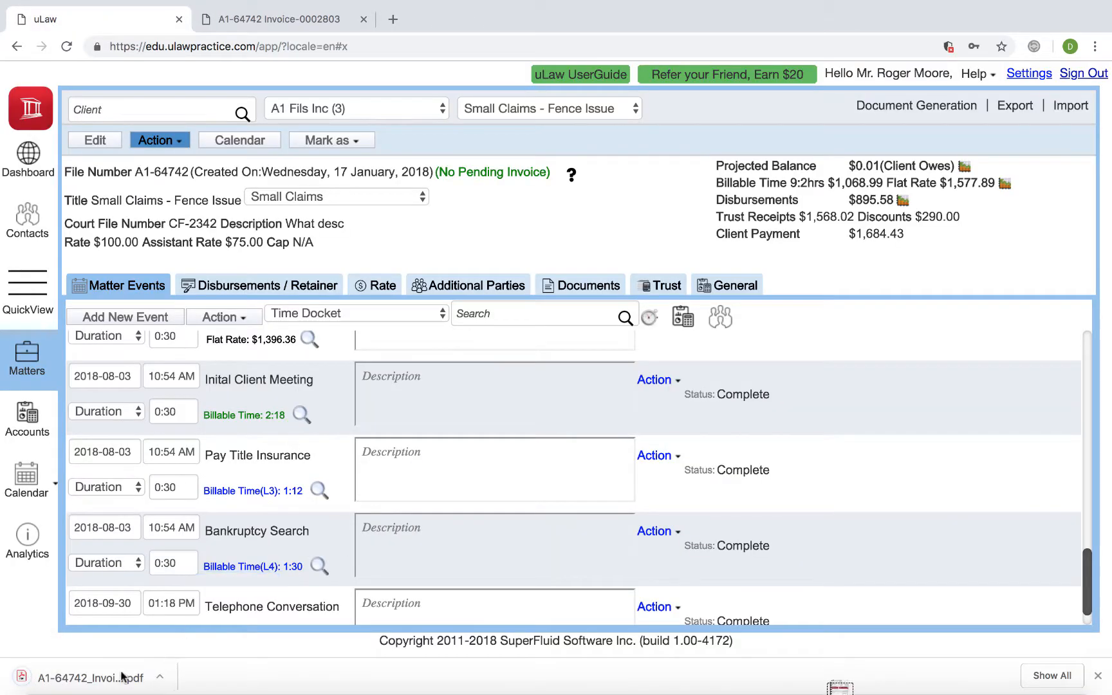
# View the new invoice 0002792 PDF, now headed only by the firm name, down to its $658.80 due
pyautogui.click(84, 677)
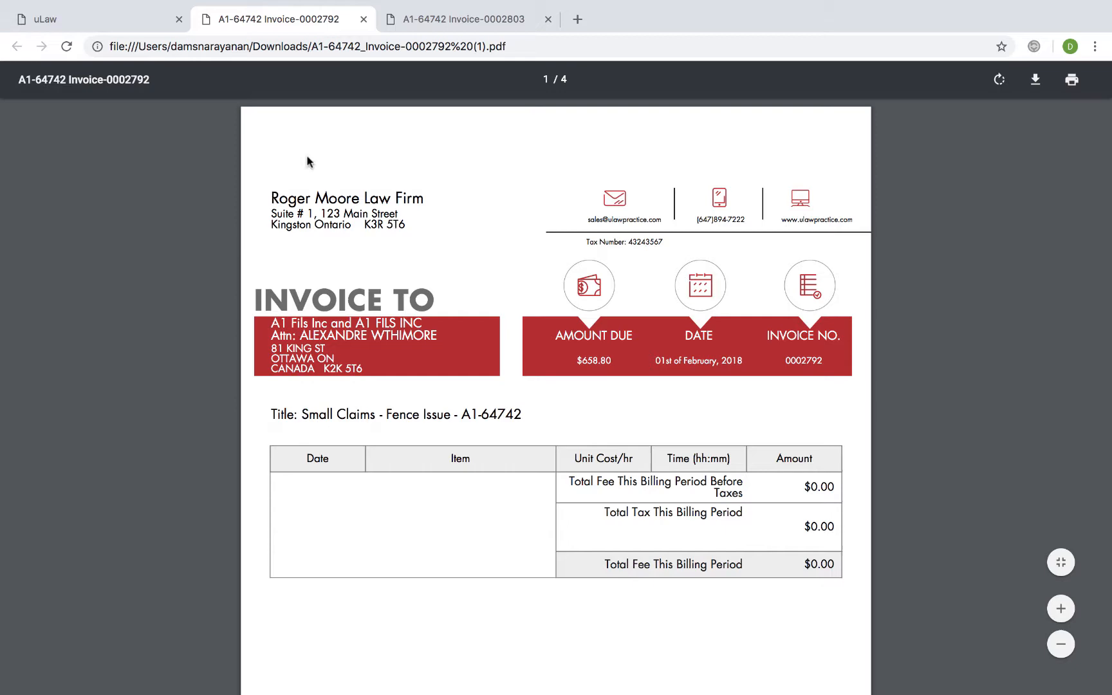
pyautogui.scroll(-3)
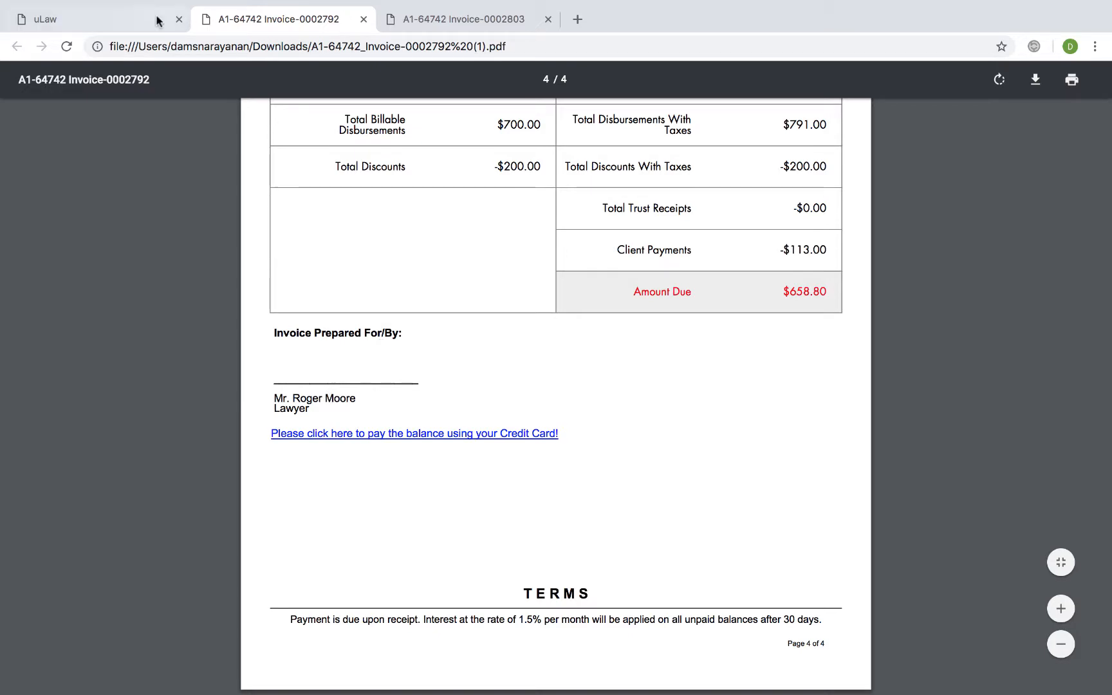
pyautogui.click(49, 18)
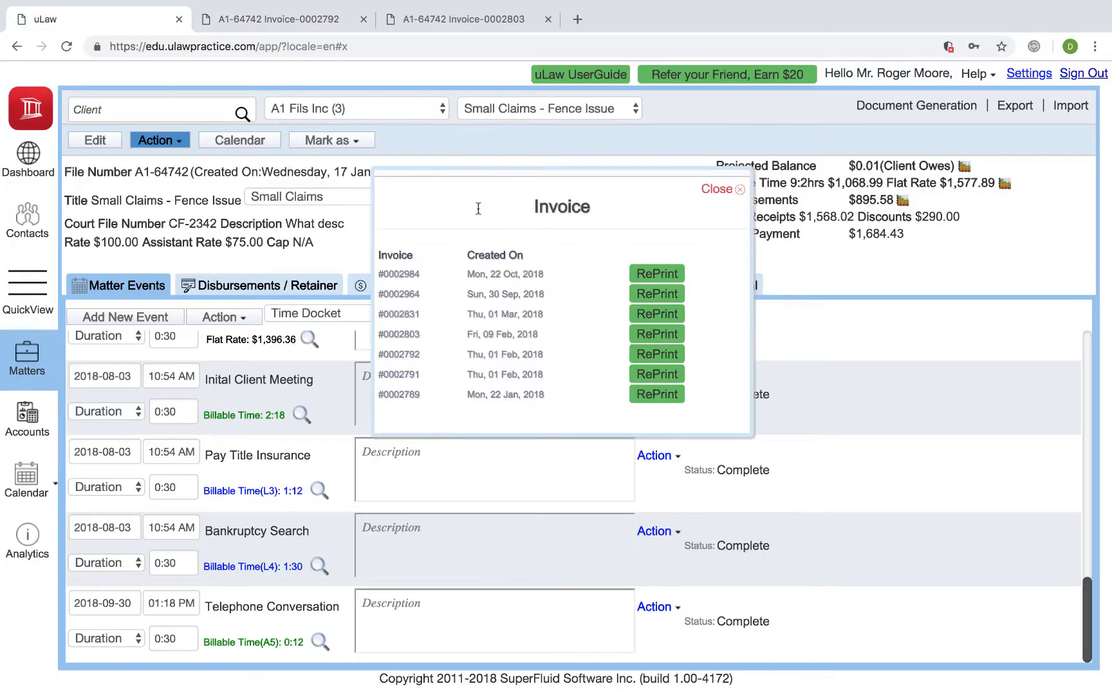
pyautogui.click(656, 333)
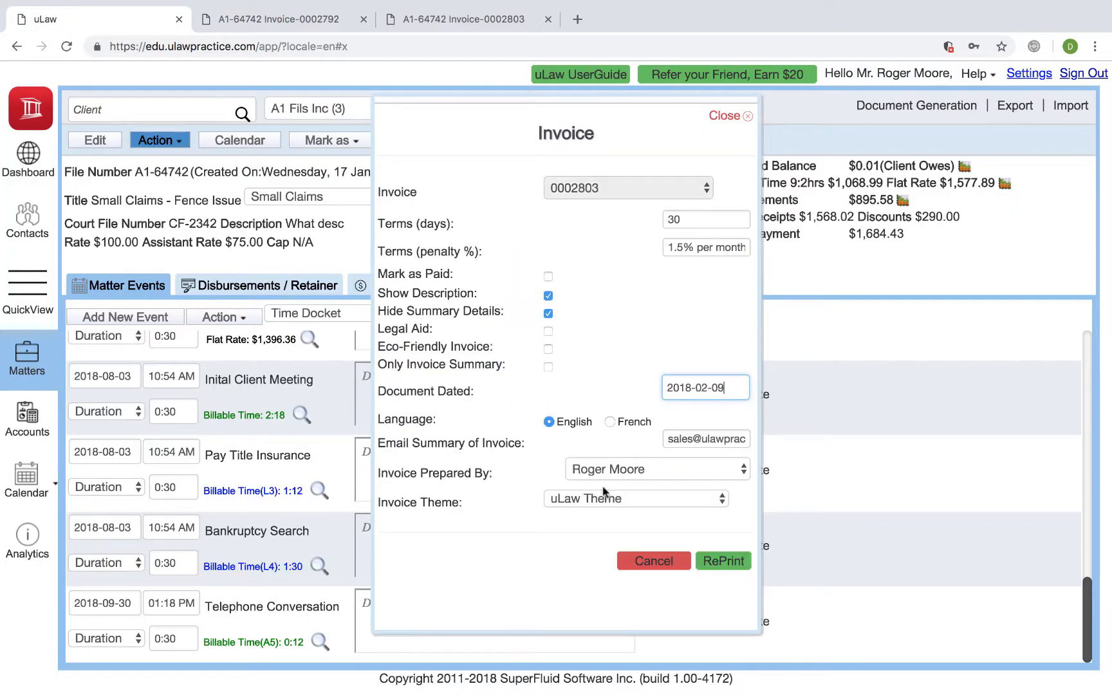
pyautogui.click(656, 468)
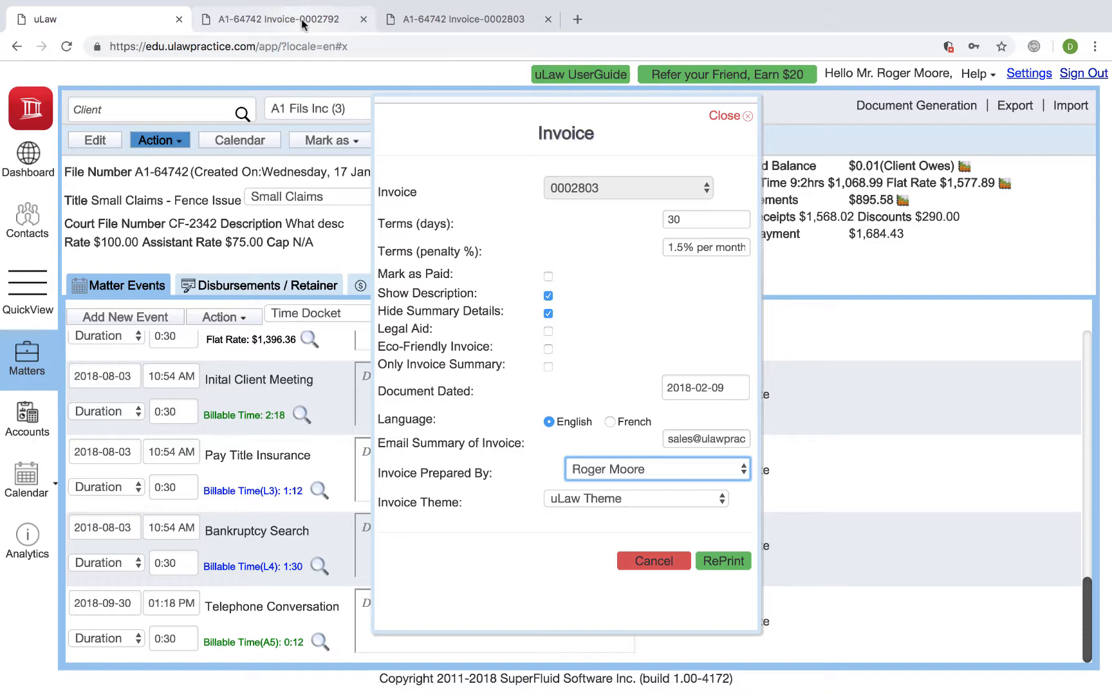
pyautogui.click(277, 18)
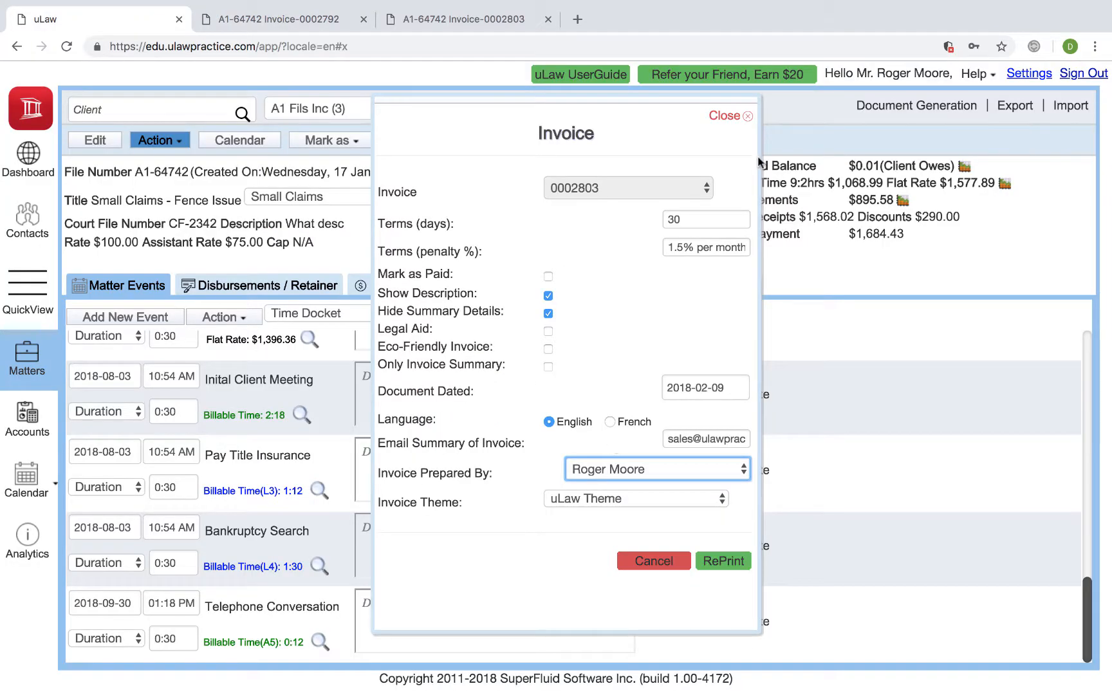
# Download an English payment receipt for the A1 Fils Inc matter via Document Generation > Billables
pyautogui.click(746, 116)
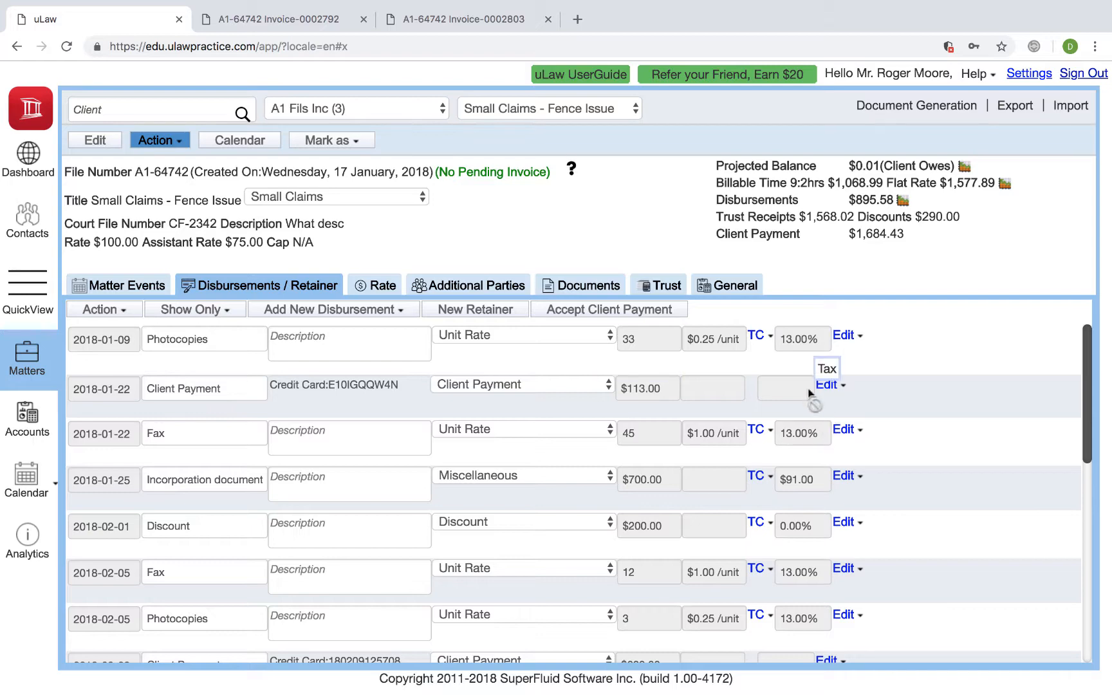
pyautogui.moveTo(835, 413)
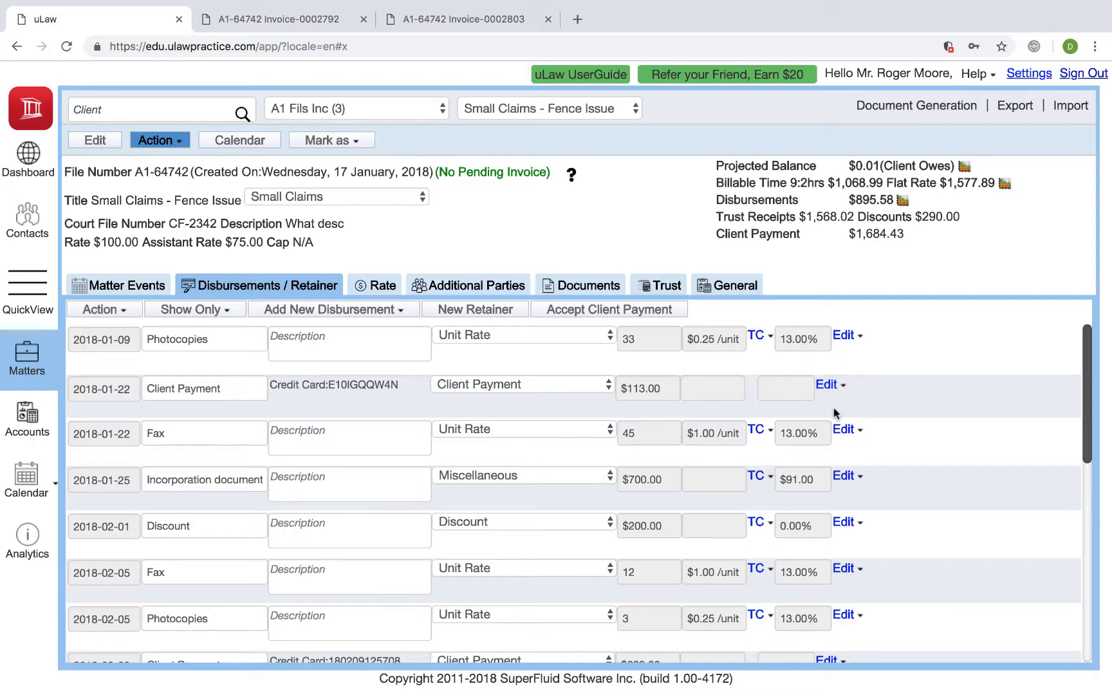
pyautogui.click(826, 384)
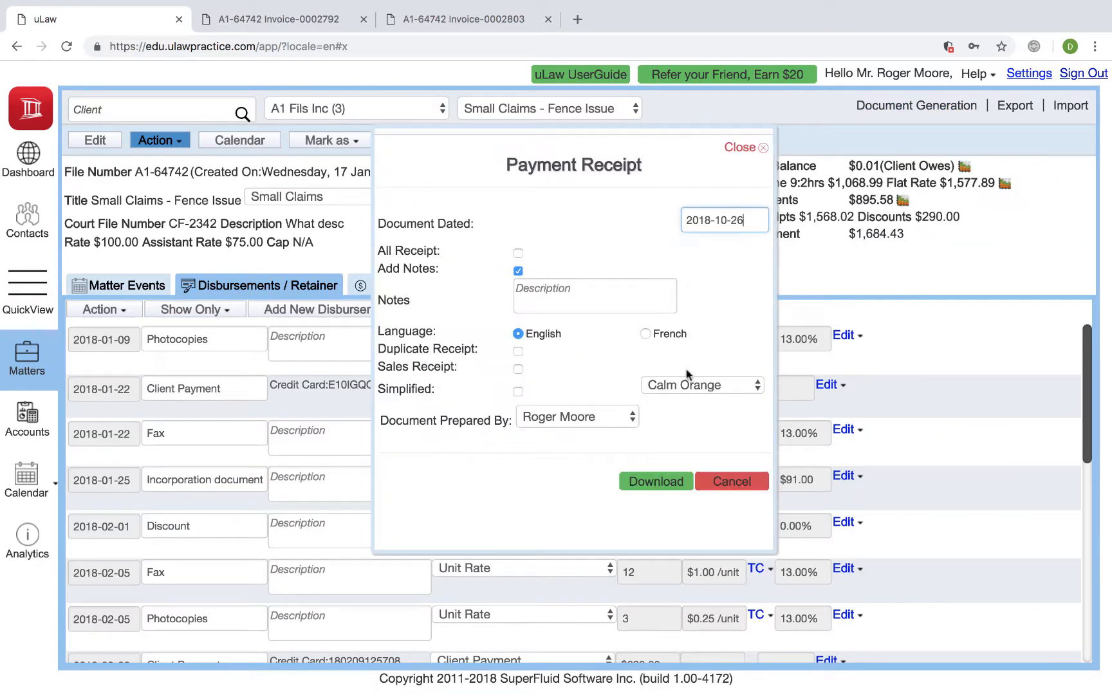
pyautogui.click(654, 481)
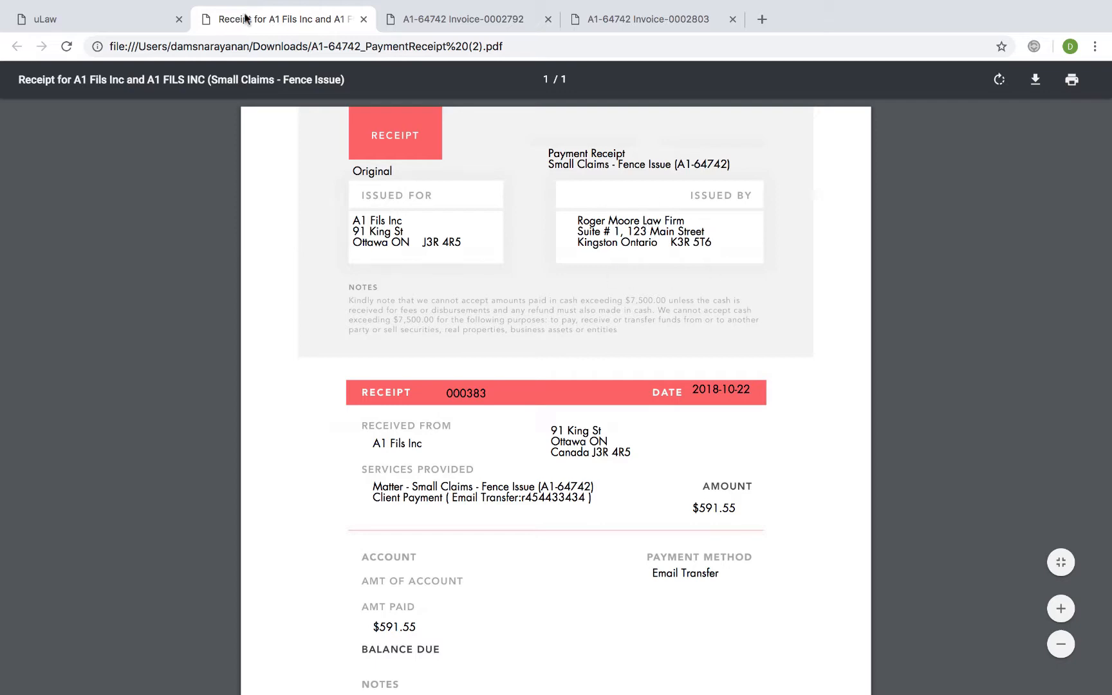
# Scroll through the $591.55 payment receipt's issued-for and issued-by details
pyautogui.scroll(-3)
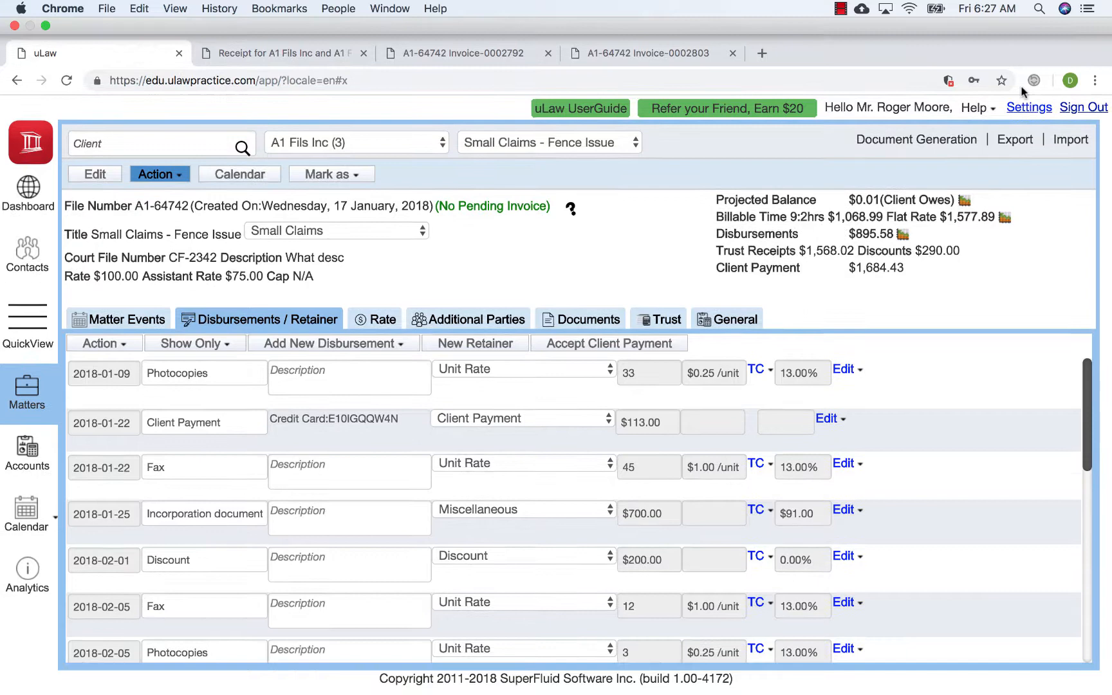
# In Settings > Matter, set Show Only Corporation Name In Invoice back to No and save
pyautogui.click(1015, 139)
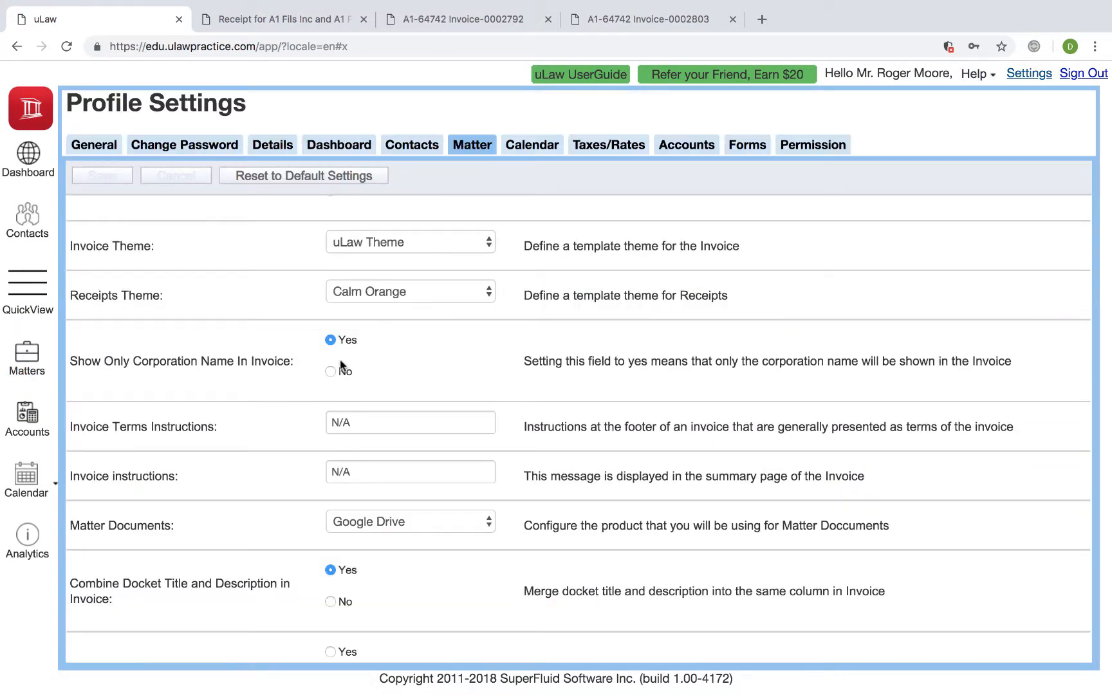
pyautogui.click(330, 372)
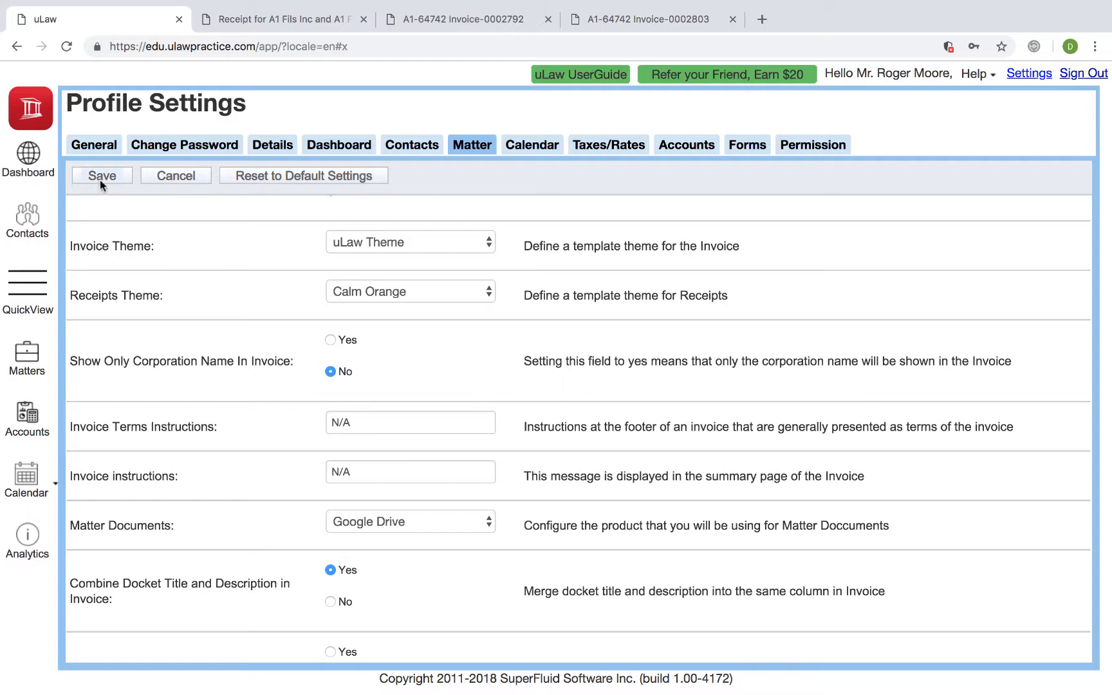
pyautogui.click(101, 175)
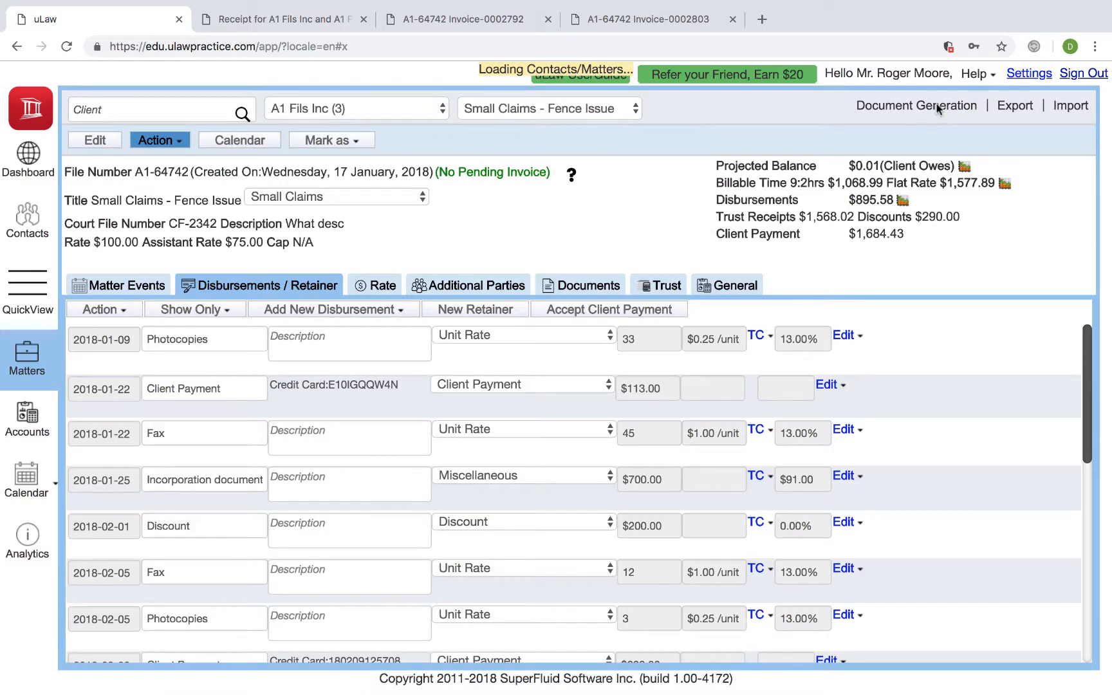
# Generate a second payment receipt for the fence-issue matter via Document Generation > Billables
pyautogui.click(916, 106)
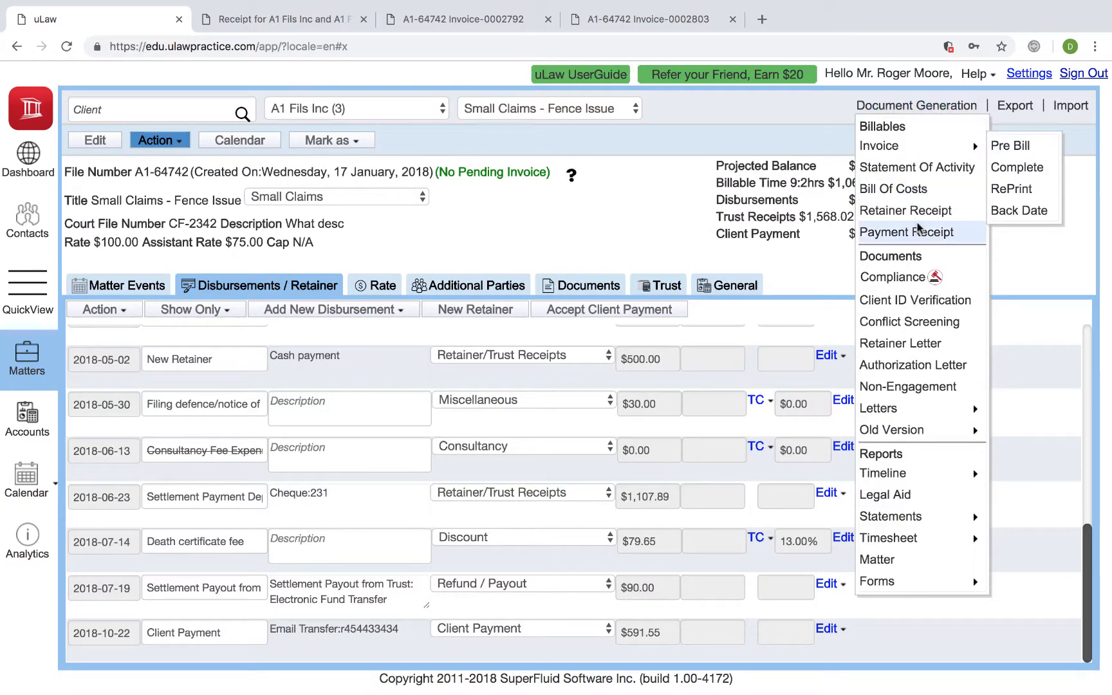
pyautogui.click(907, 233)
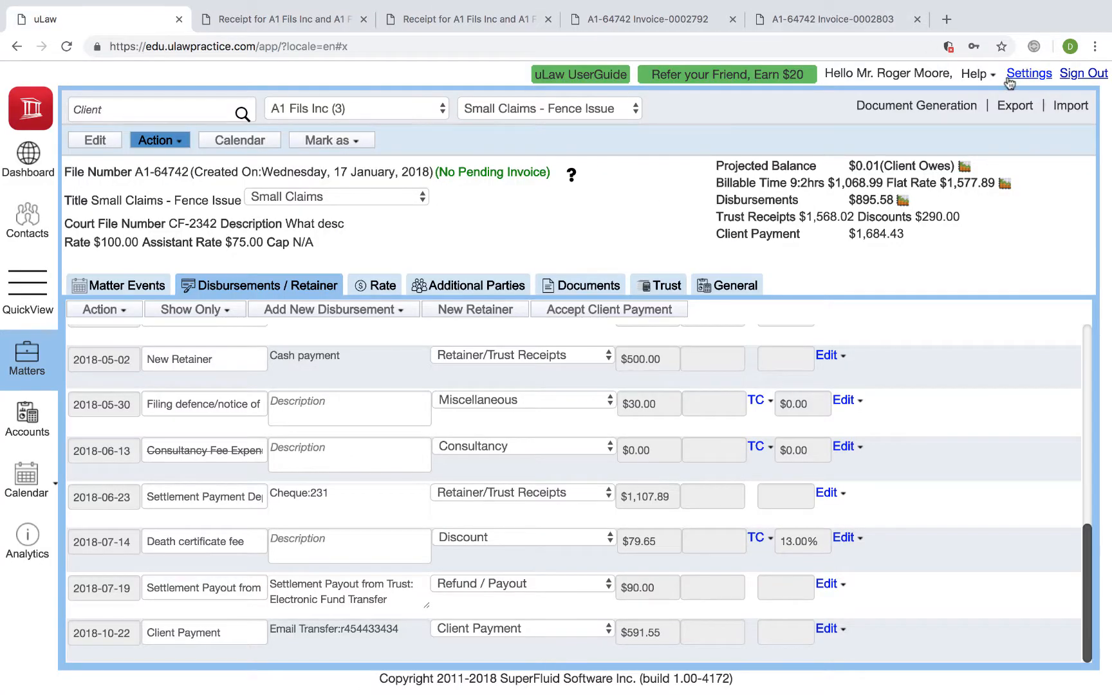
# In Settings > Matter, switch Show Only Corporation Name In Invoice back to Yes
pyautogui.click(1029, 74)
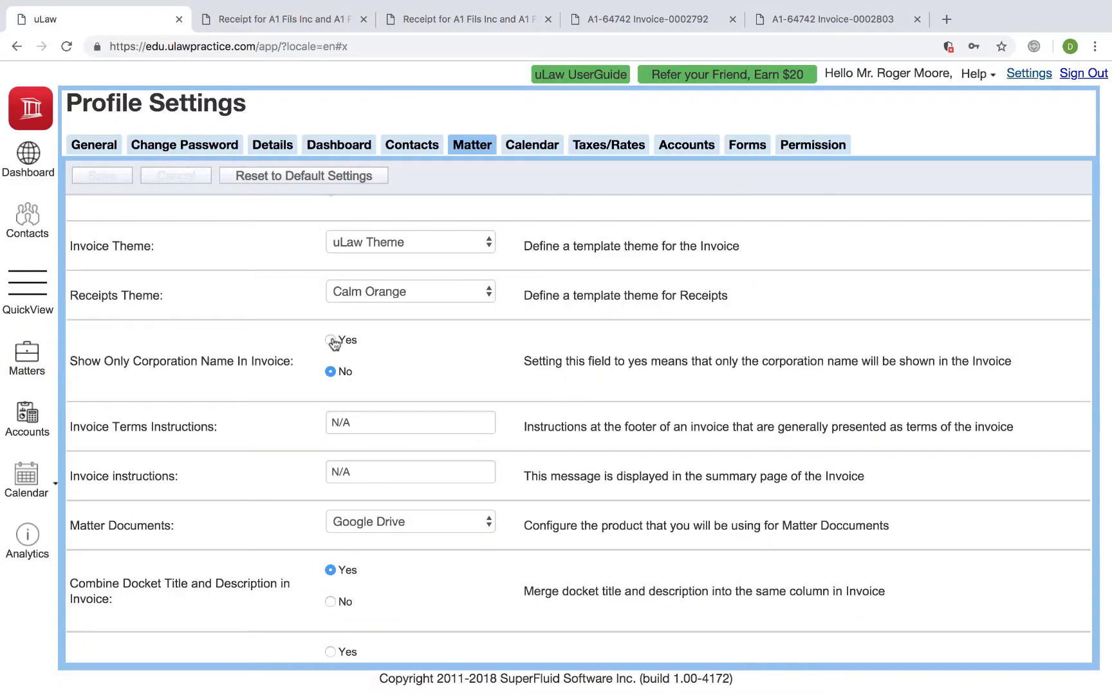
pyautogui.click(331, 340)
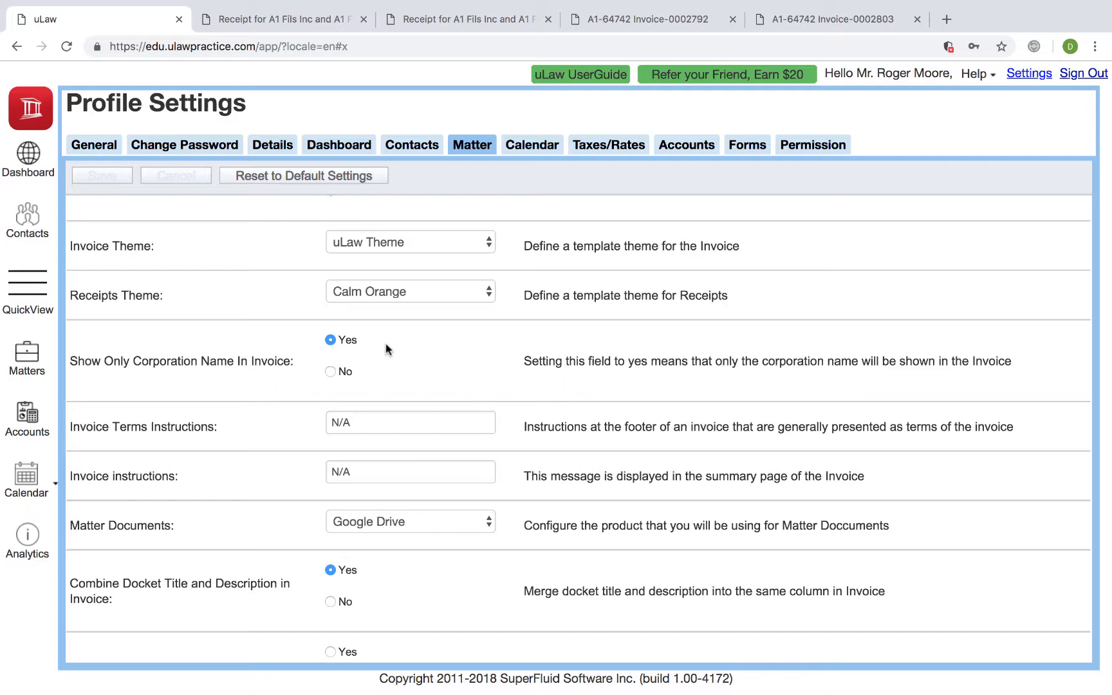
pyautogui.moveTo(57, 482)
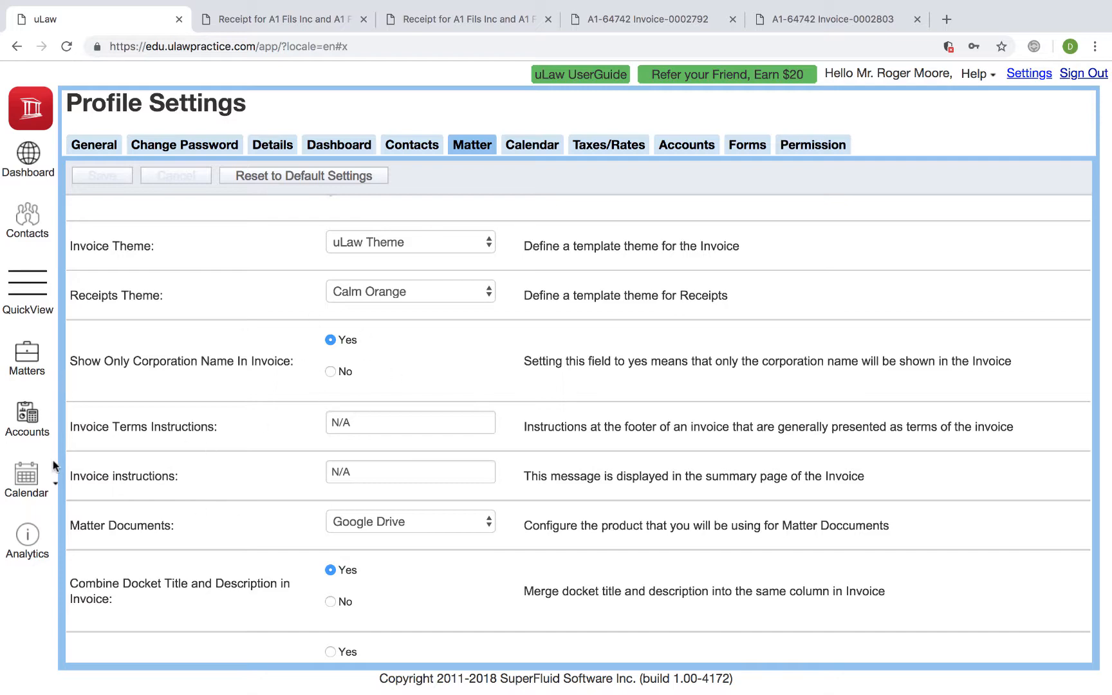
# Generate the clients' trust ledger statement for October 2018 with a Monthly period
pyautogui.click(27, 415)
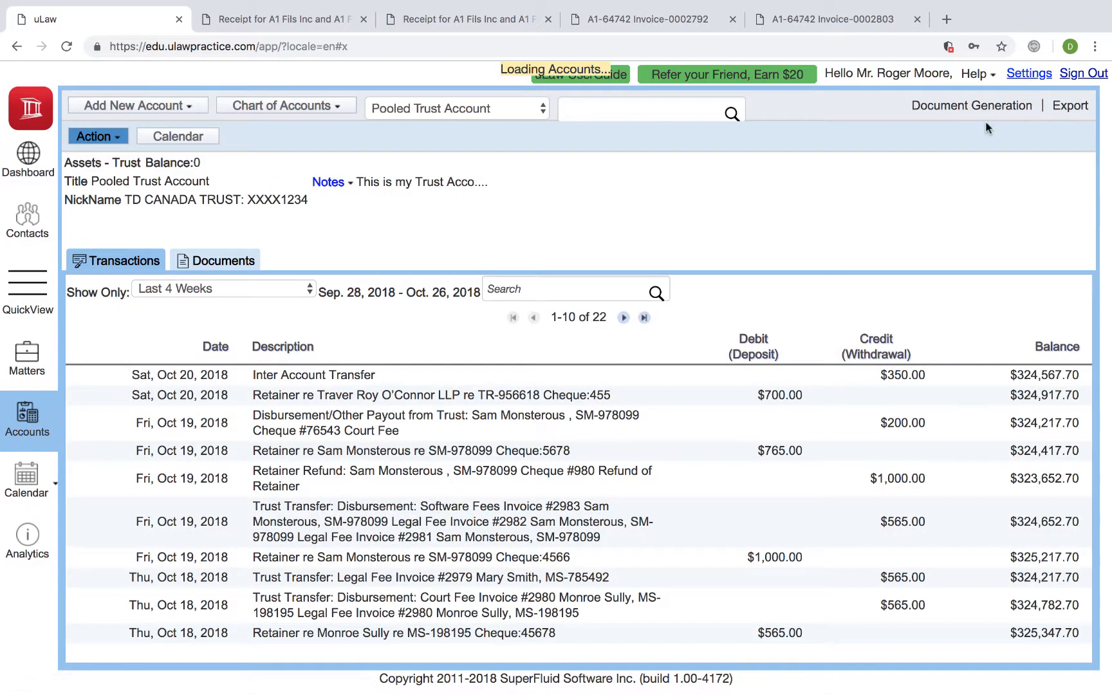
pyautogui.click(970, 105)
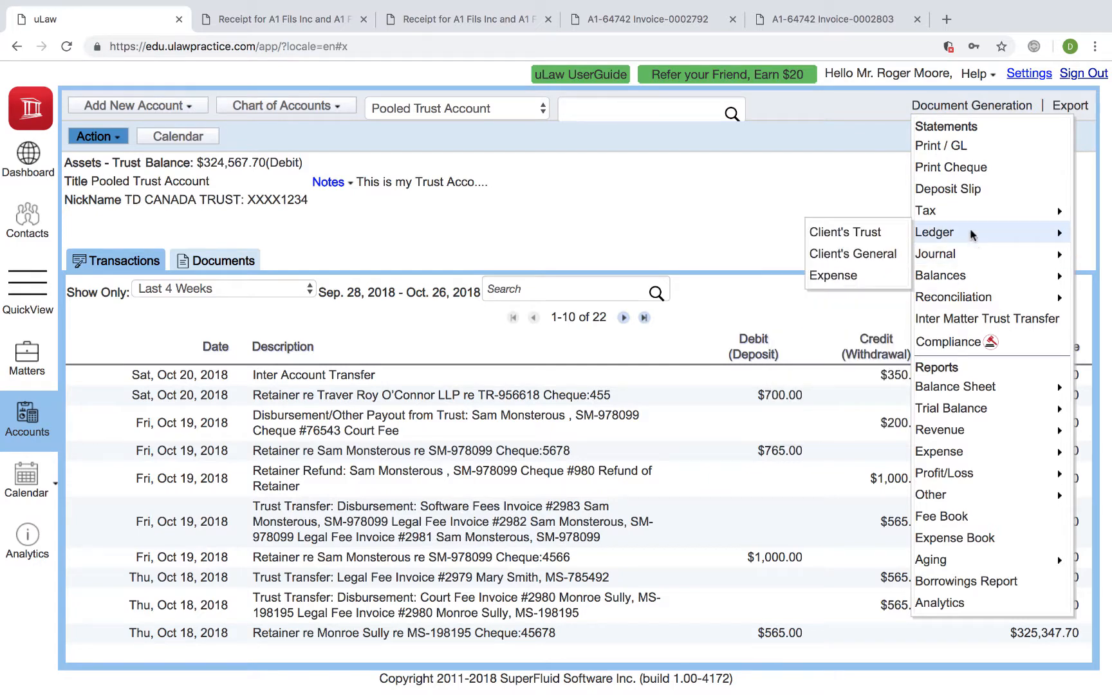
pyautogui.click(844, 231)
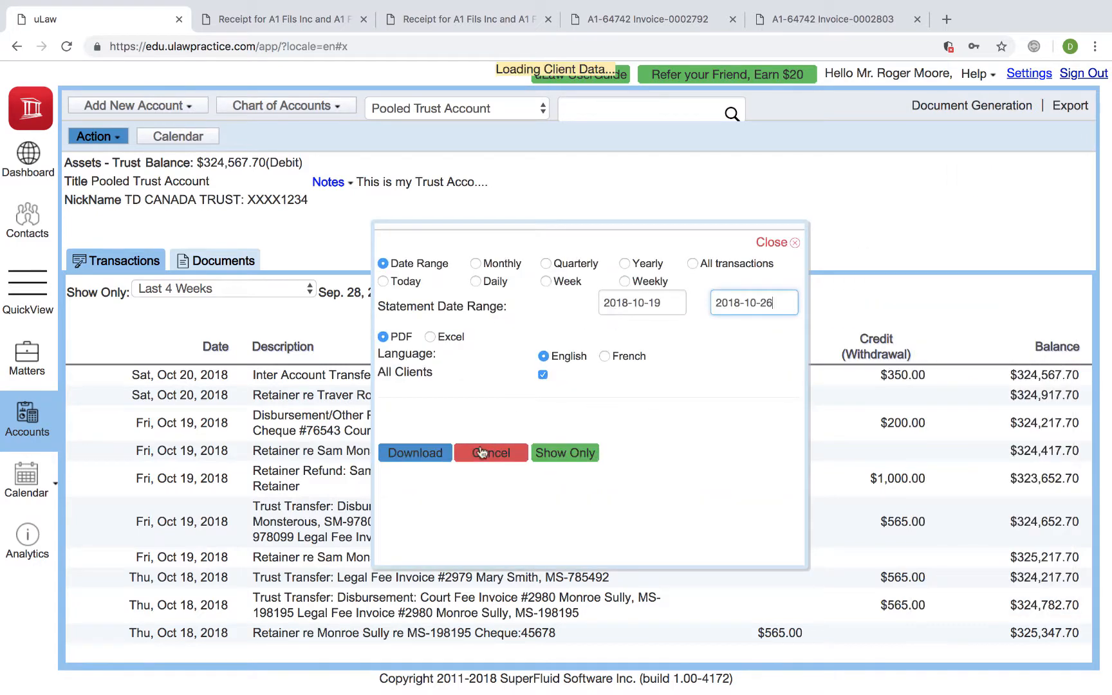
pyautogui.moveTo(422, 433)
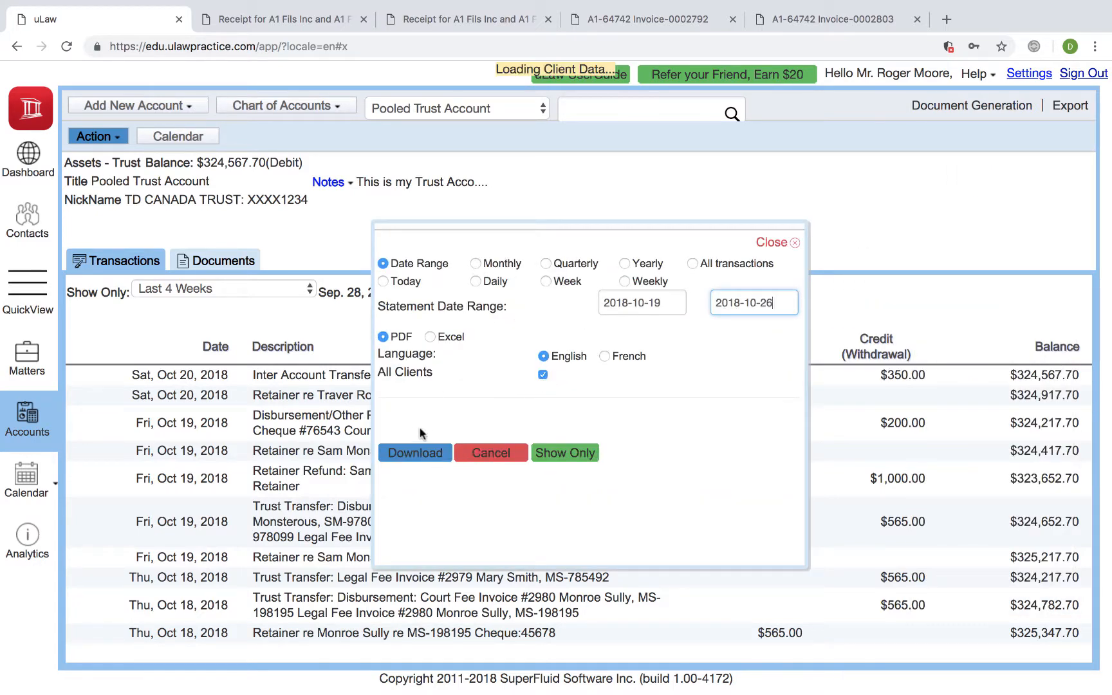
pyautogui.moveTo(476, 268)
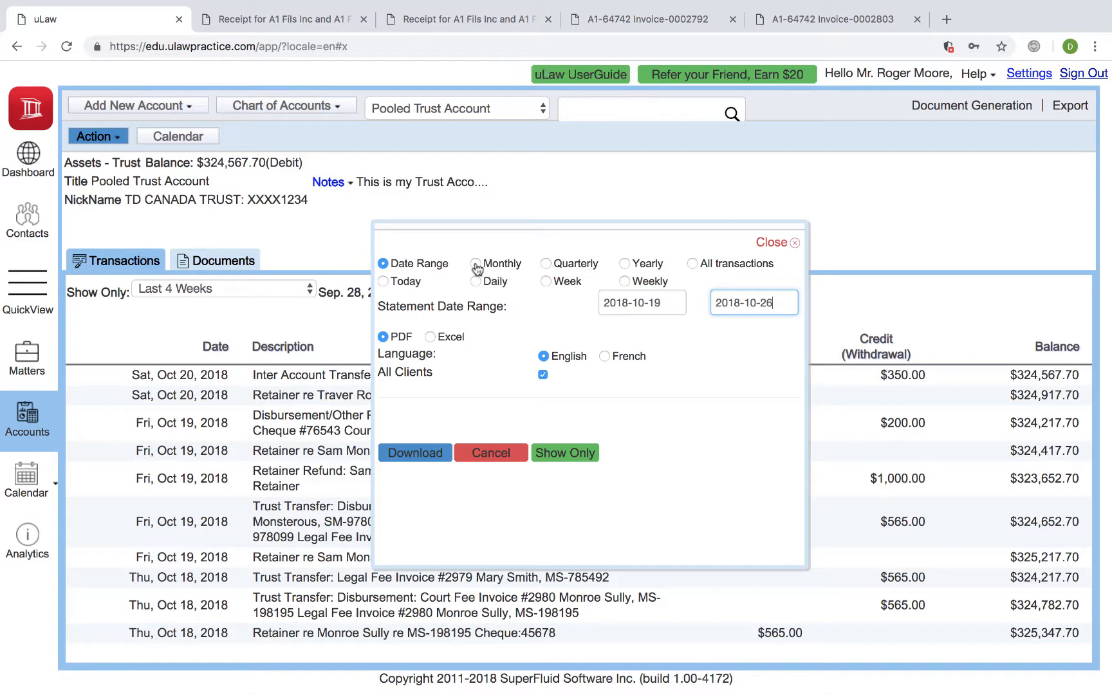
pyautogui.click(414, 453)
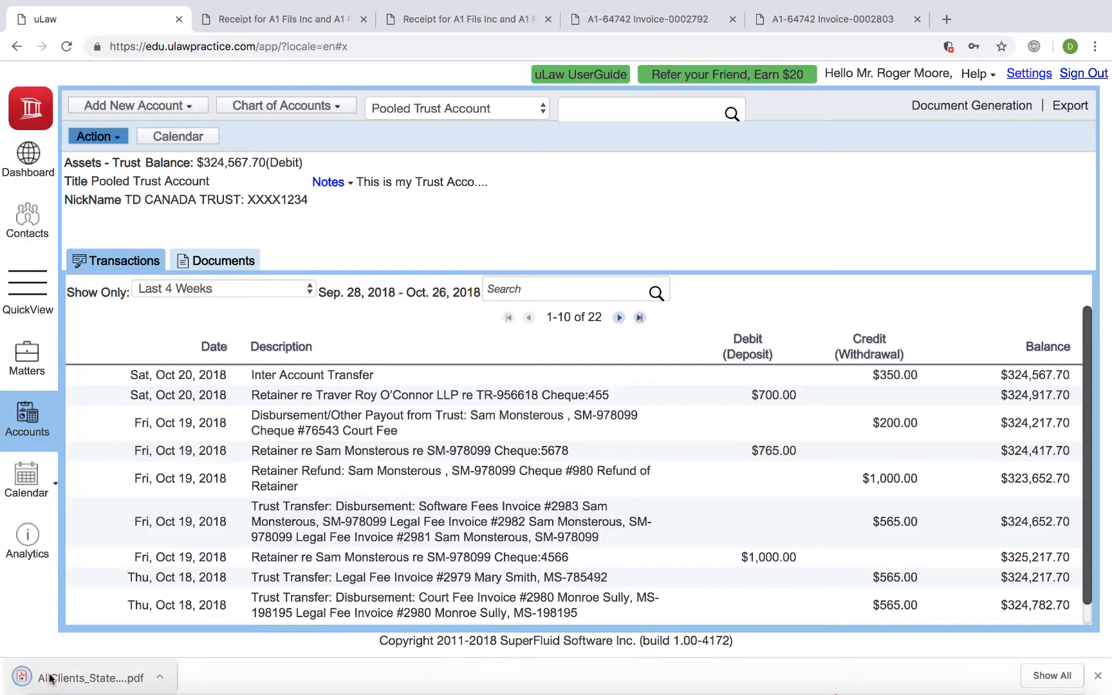
# View the downloaded ledger PDF, then return to uLaw's profile settings
pyautogui.click(88, 677)
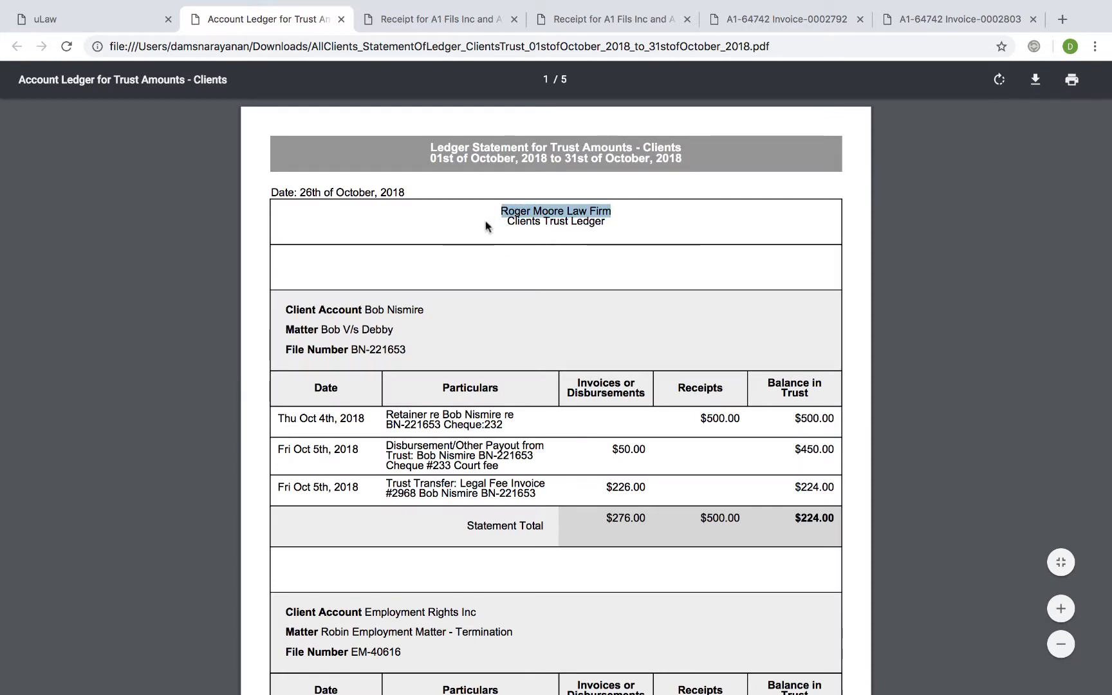
pyautogui.click(48, 18)
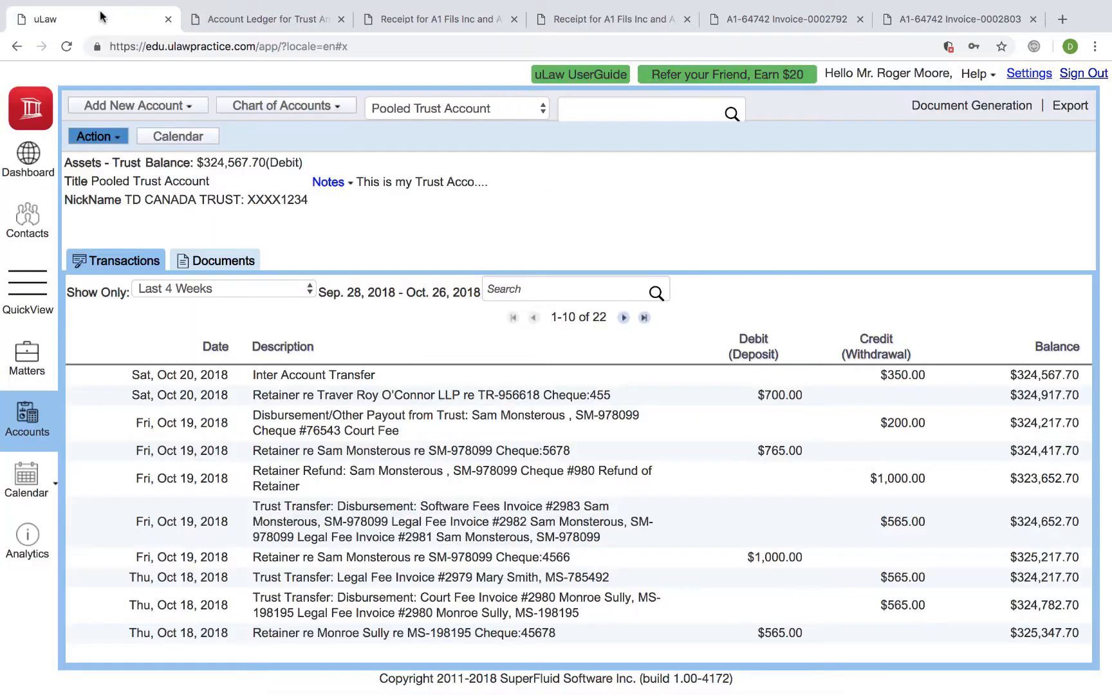
pyautogui.click(1029, 73)
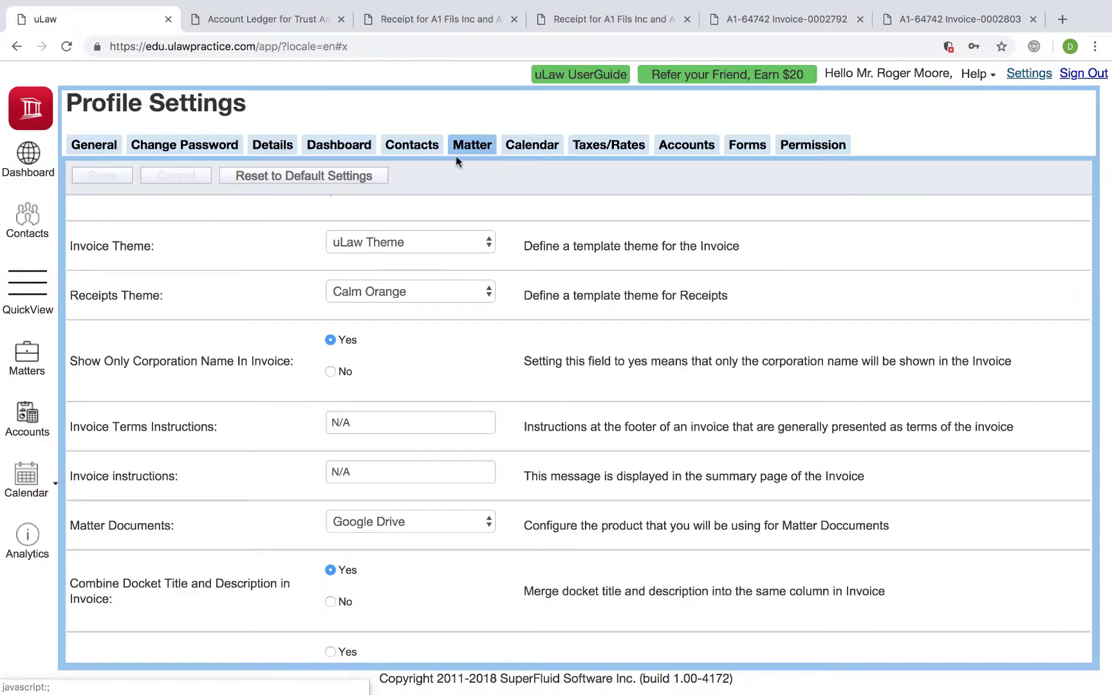